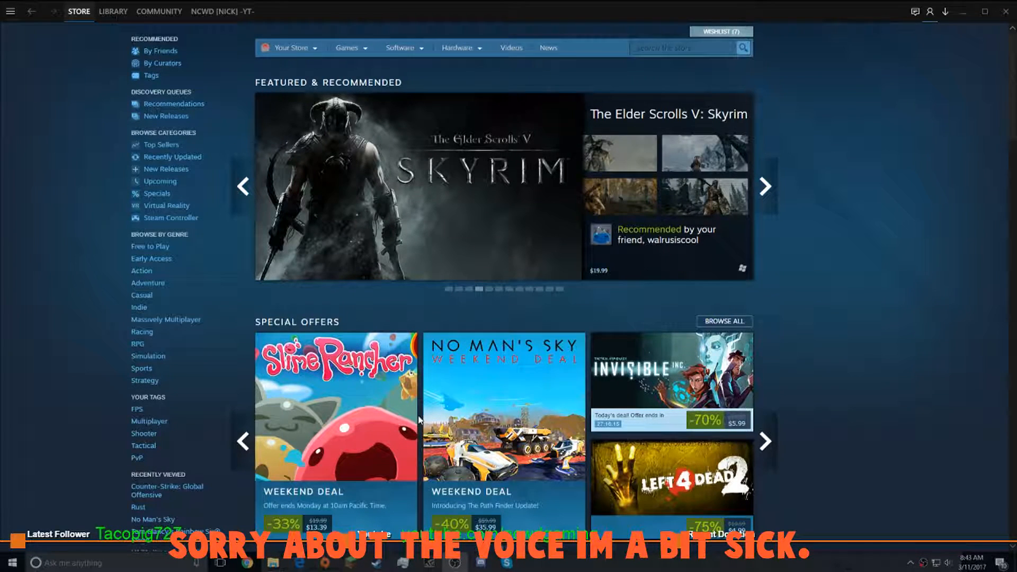
Step: Open the Programs folder on the 2TB (A:) drive and browse down to the skins folder
{"action": "left_click", "coordinate": [113, 11]}
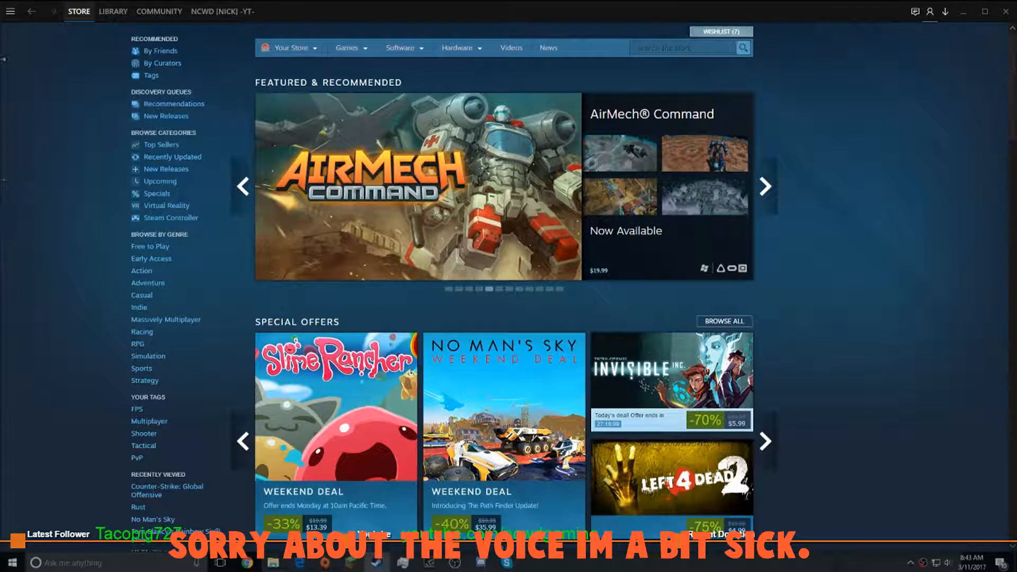
{"action": "left_click", "coordinate": [10, 11]}
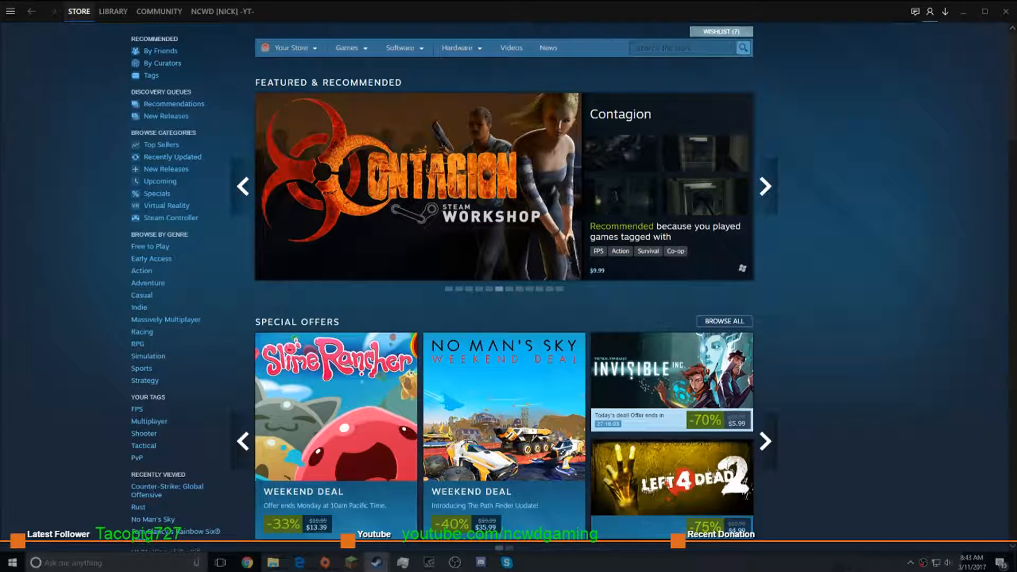
{"action": "left_click", "coordinate": [763, 186]}
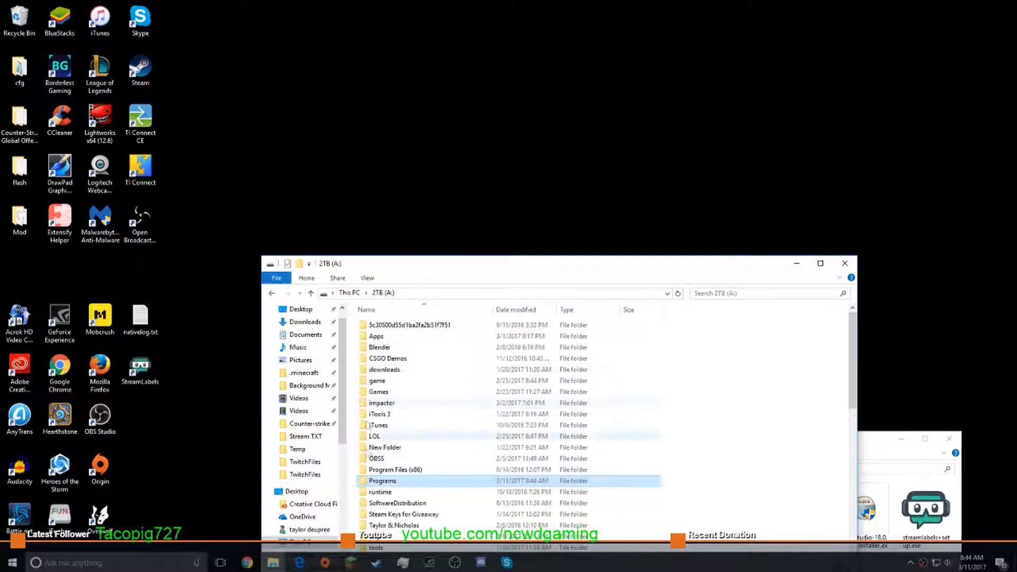
{"action": "double_click", "coordinate": [382, 481]}
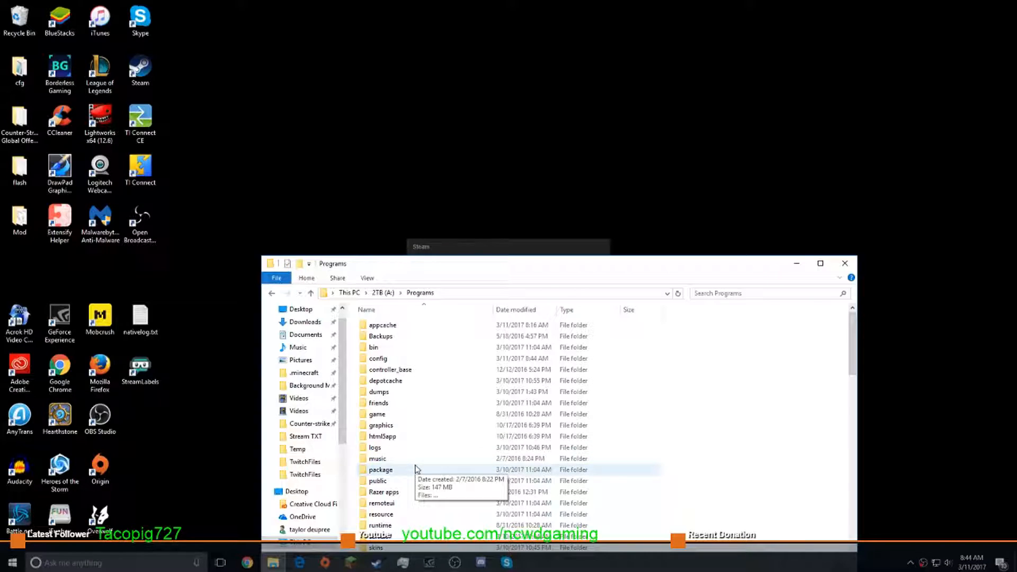
{"action": "scroll", "scroll_direction": "down", "scroll_amount": 3}
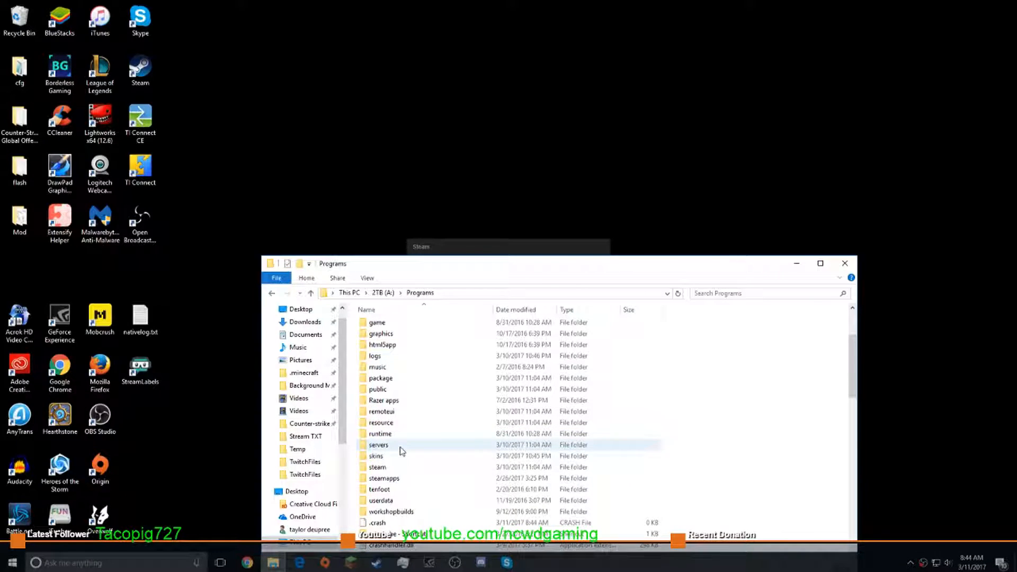
{"action": "double_click", "coordinate": [376, 455]}
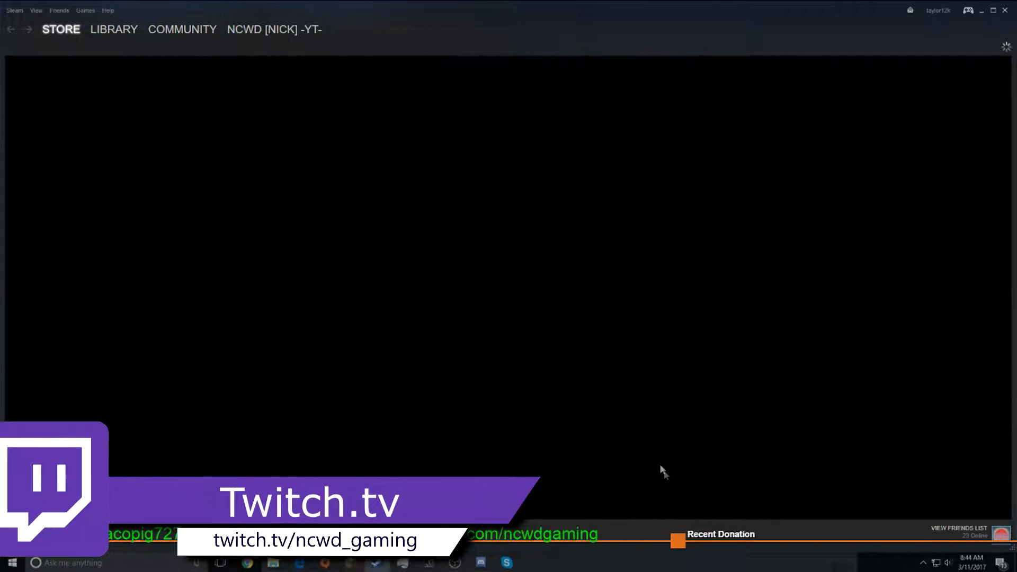
{"action": "left_click", "coordinate": [15, 10]}
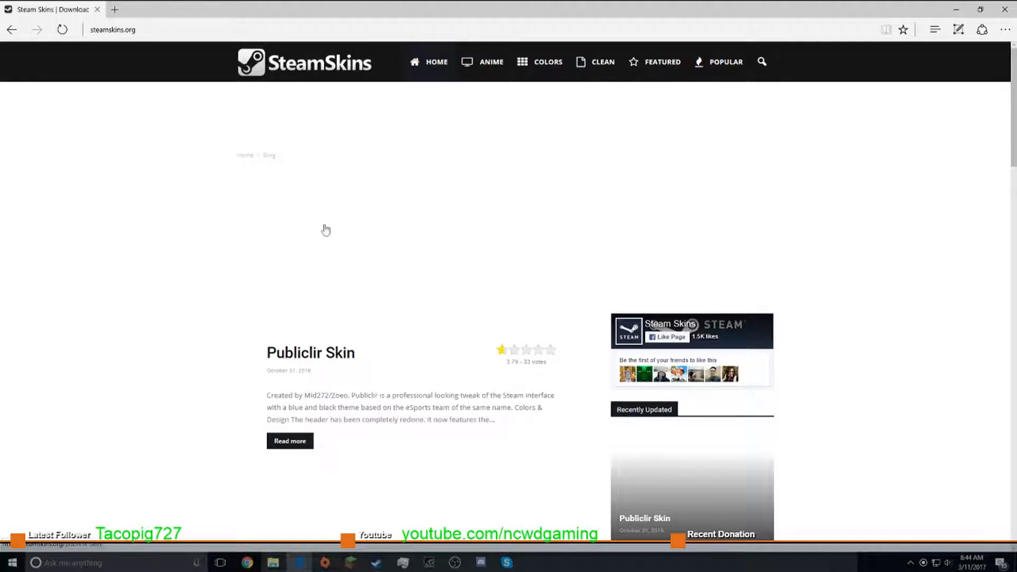
Step: Scroll down the SteamSkins.org skin list to the PixelVision 2 Skin entry
{"action": "scroll", "scroll_direction": "down", "scroll_amount": 3}
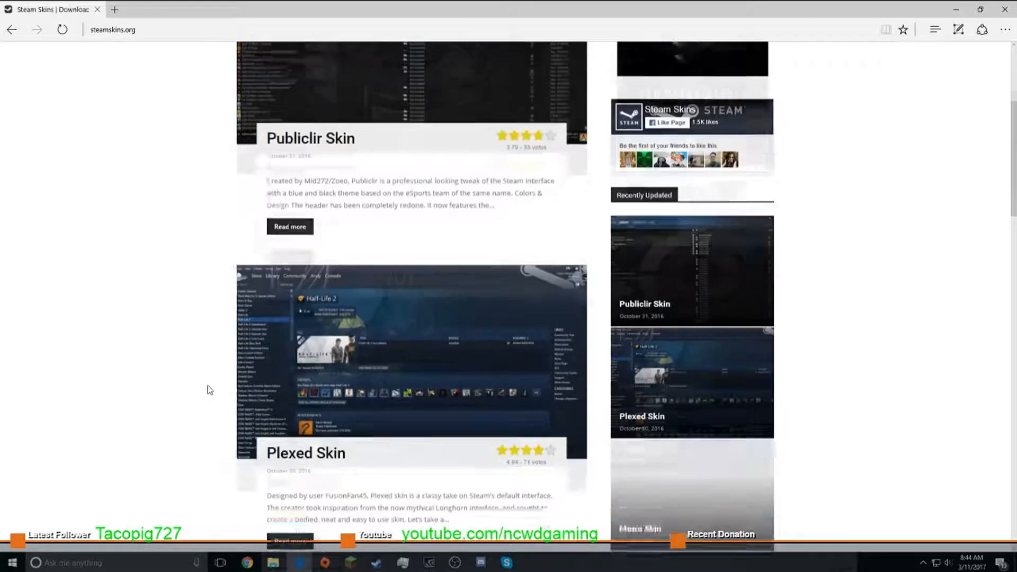
{"action": "scroll", "scroll_direction": "down", "scroll_amount": 3}
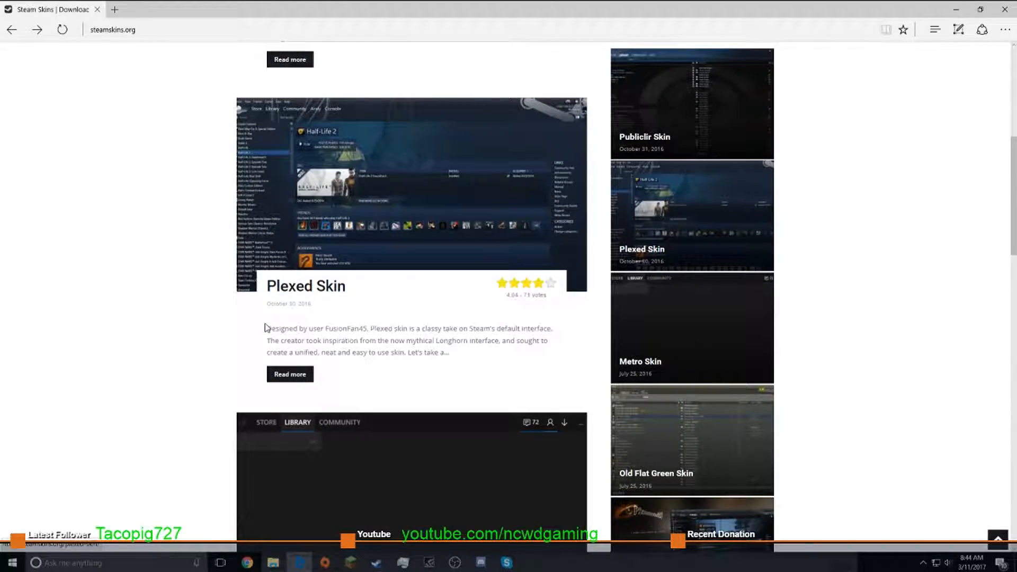
{"action": "scroll", "scroll_direction": "down", "scroll_amount": 3}
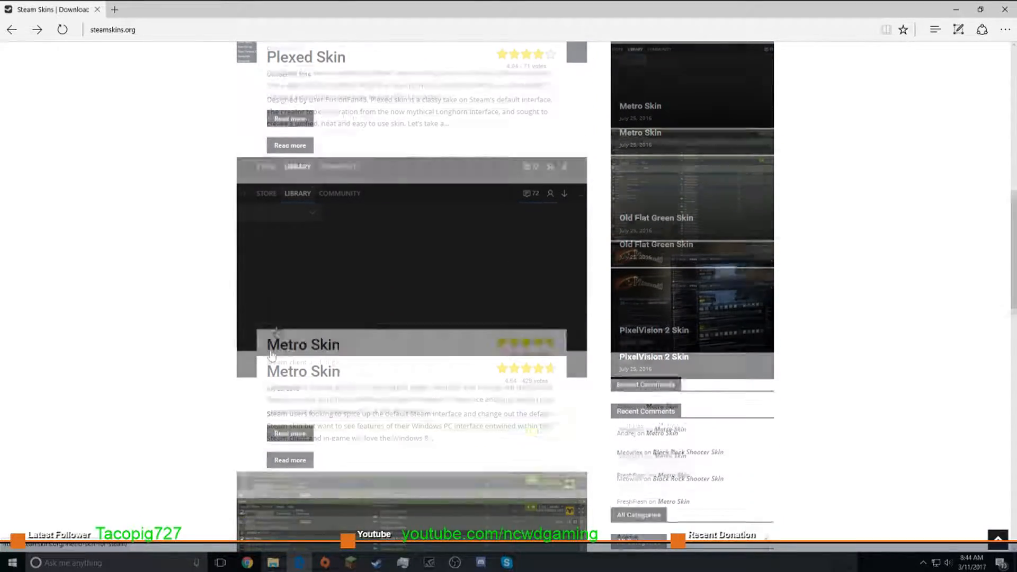
{"action": "scroll", "scroll_direction": "down", "scroll_amount": 3}
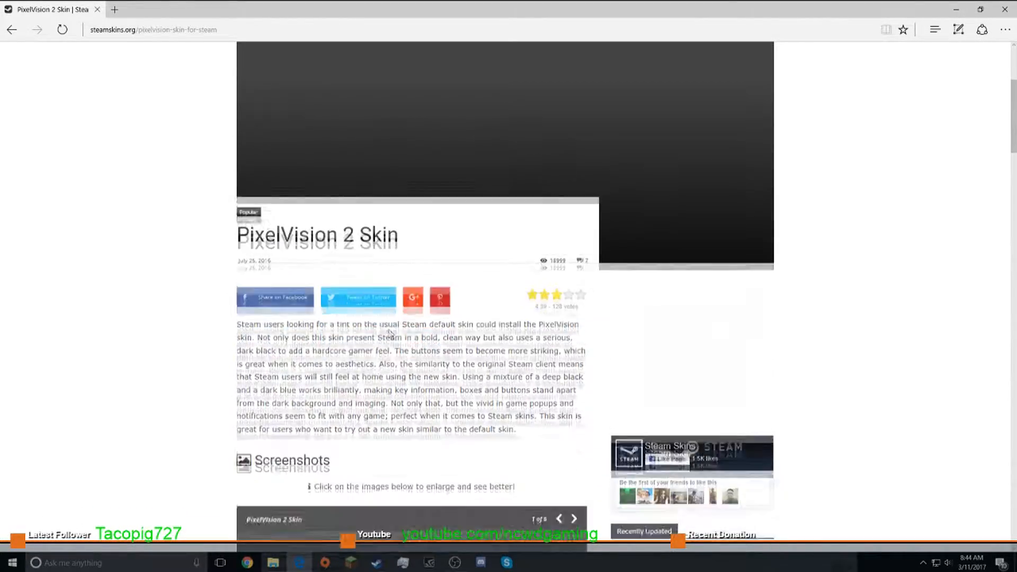
Step: Download the PixelVision 2 skin as Pixelvision2-master.zip from its Direct Download link
{"action": "scroll", "scroll_direction": "down", "scroll_amount": 3}
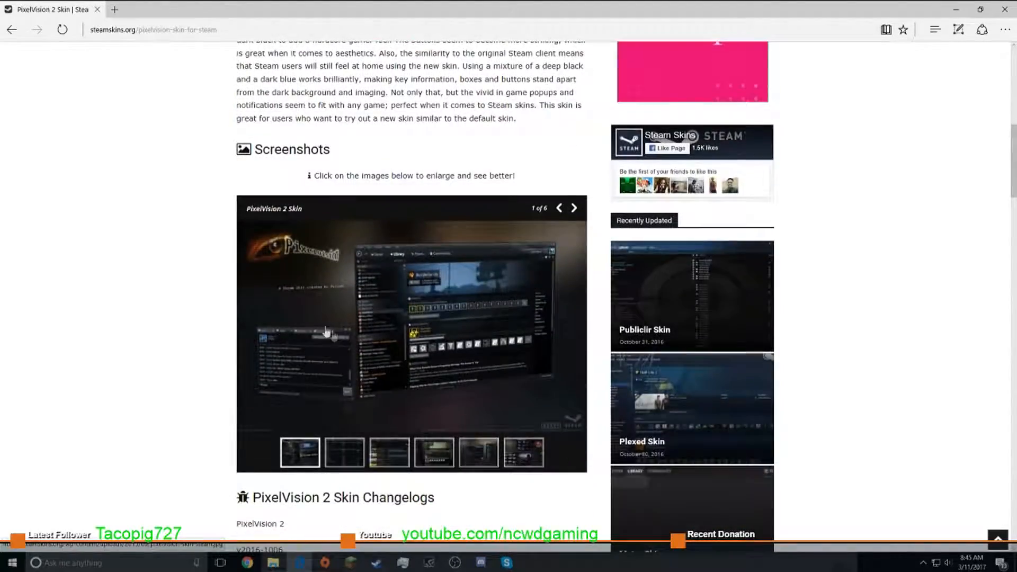
{"action": "scroll", "scroll_direction": "down", "scroll_amount": 3}
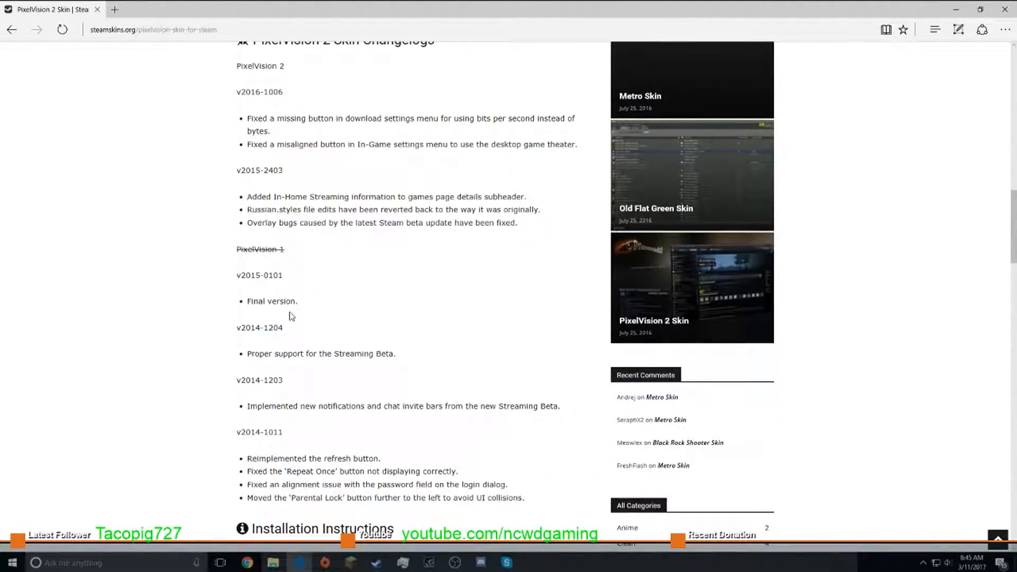
{"action": "right_click", "coordinate": [292, 318]}
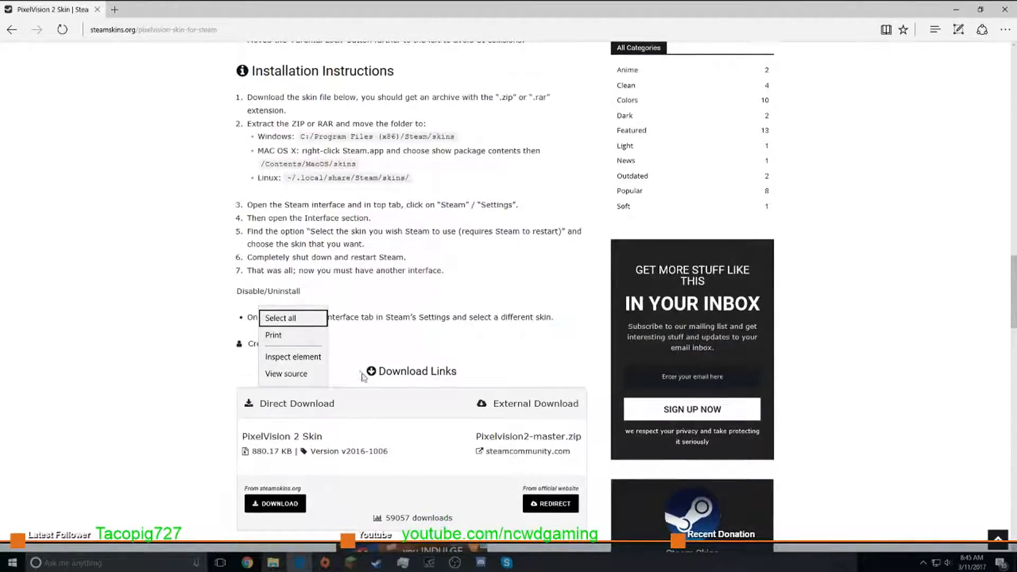
{"action": "left_click", "coordinate": [274, 503]}
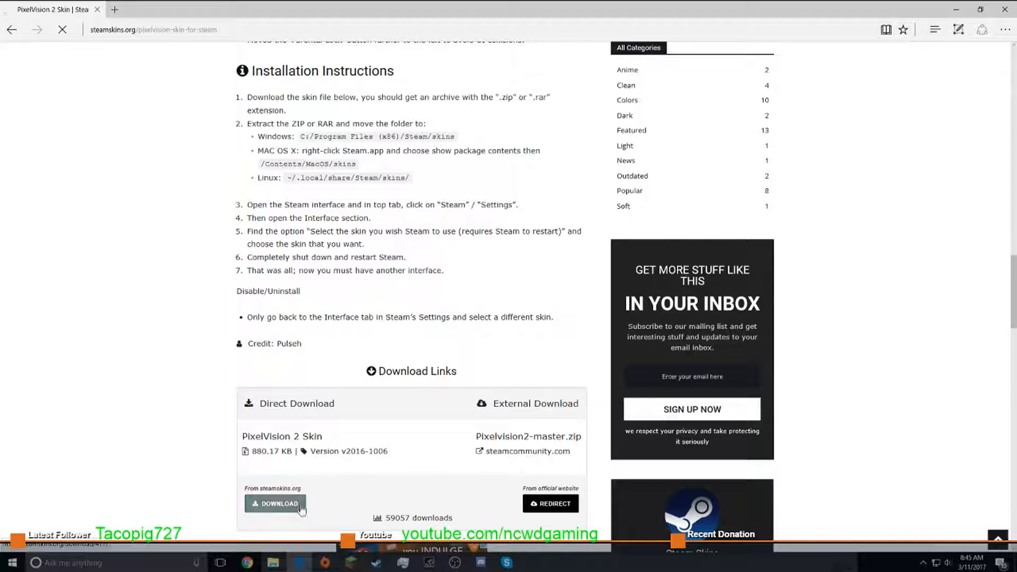
{"action": "left_click", "coordinate": [275, 503]}
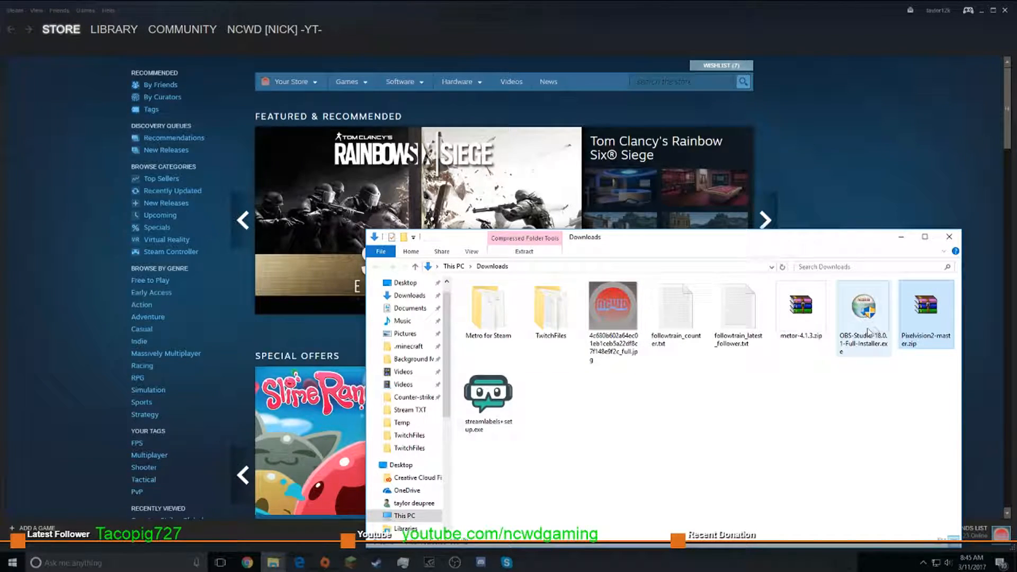
Step: Extract Pixelvision2-master.zip, inspect the extracted folder, then return to Downloads
{"action": "double_click", "coordinate": [925, 308]}
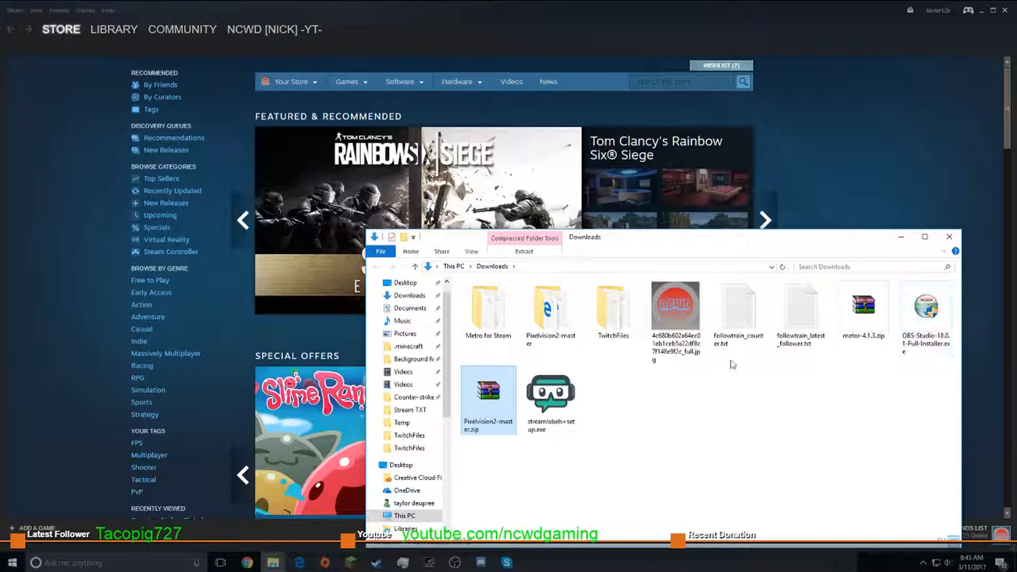
{"action": "double_click", "coordinate": [550, 308]}
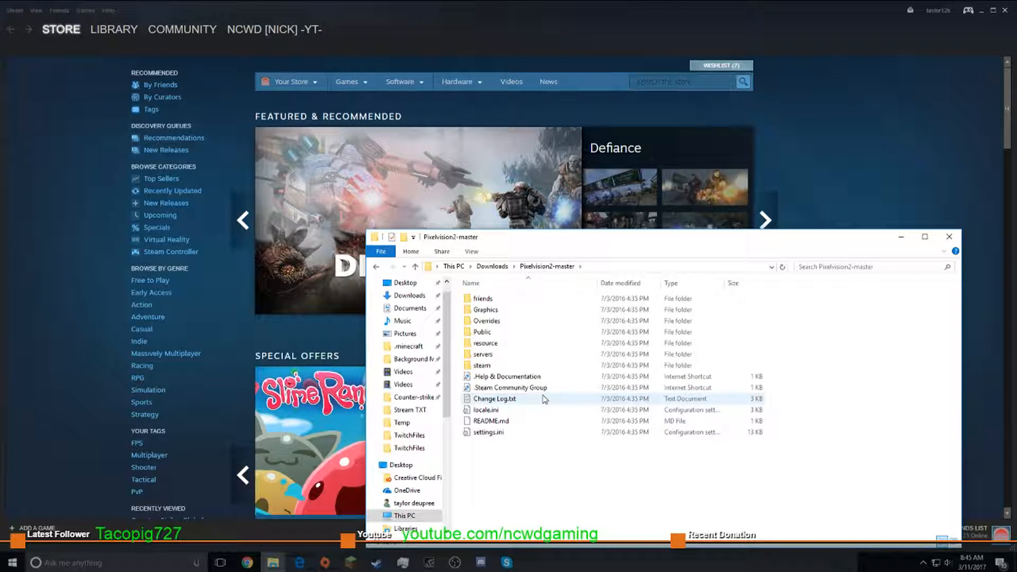
{"action": "mouse_move", "coordinate": [492, 420]}
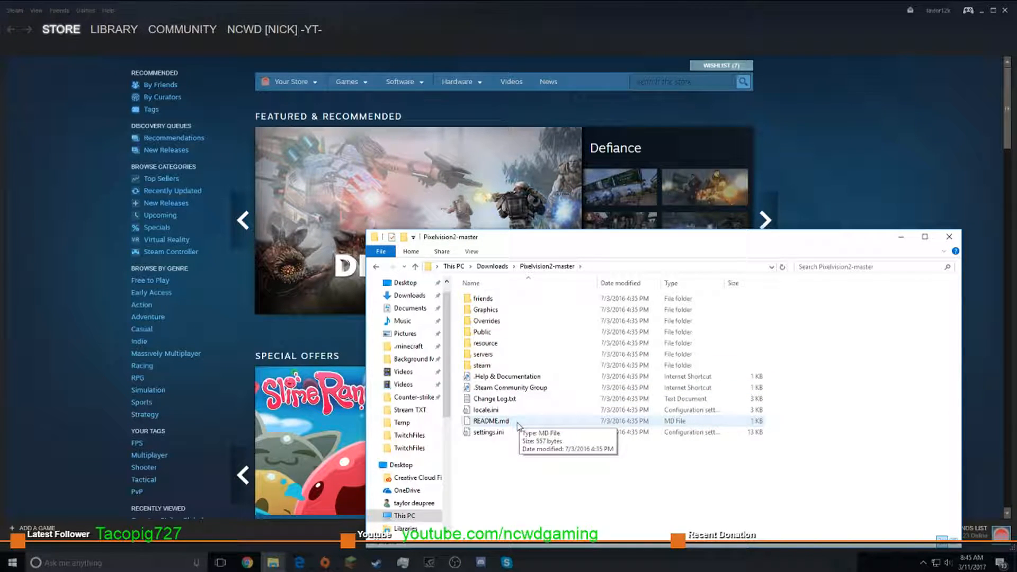
{"action": "mouse_move", "coordinate": [512, 387]}
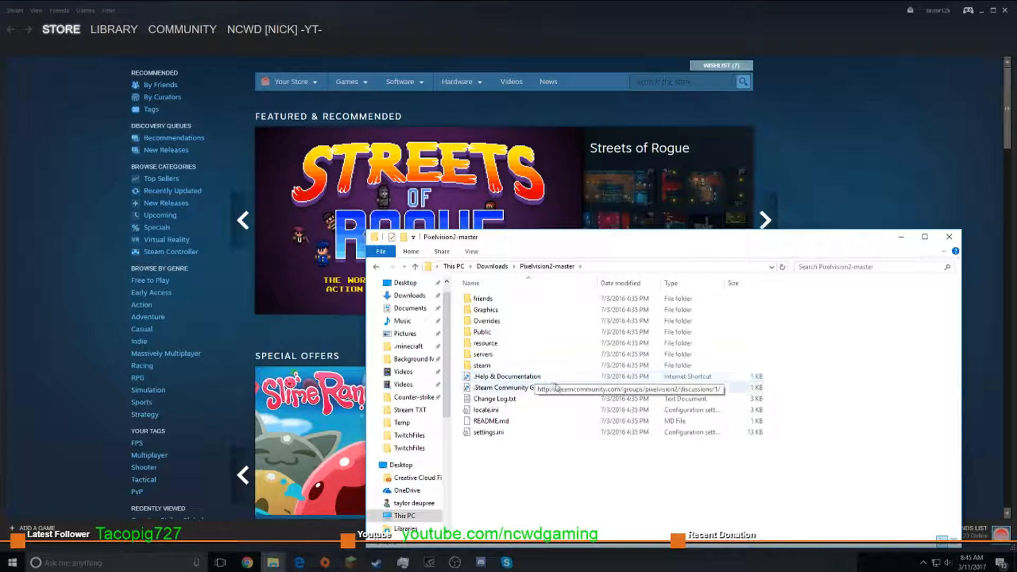
{"action": "mouse_move", "coordinate": [528, 422]}
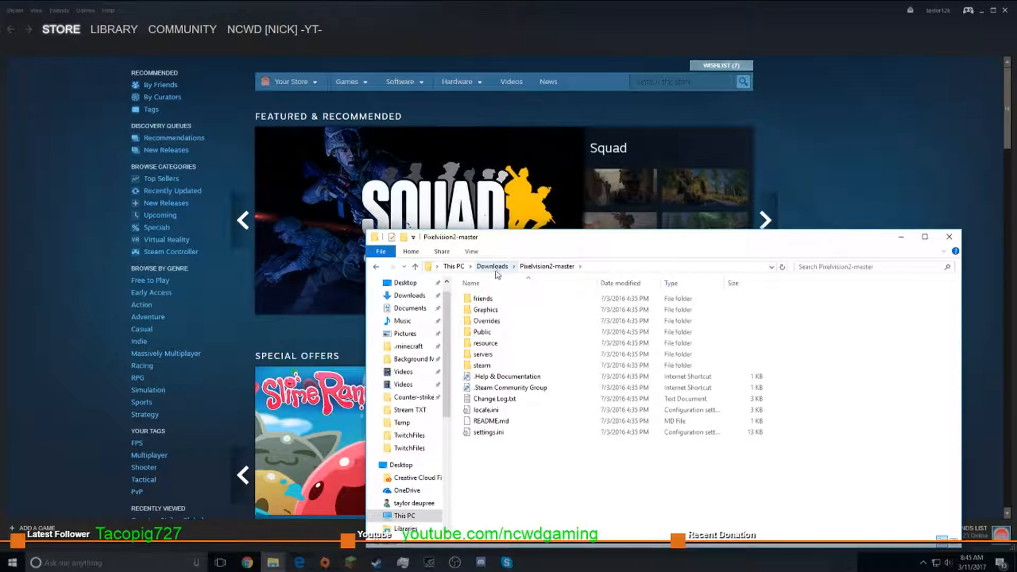
{"action": "left_click", "coordinate": [491, 266]}
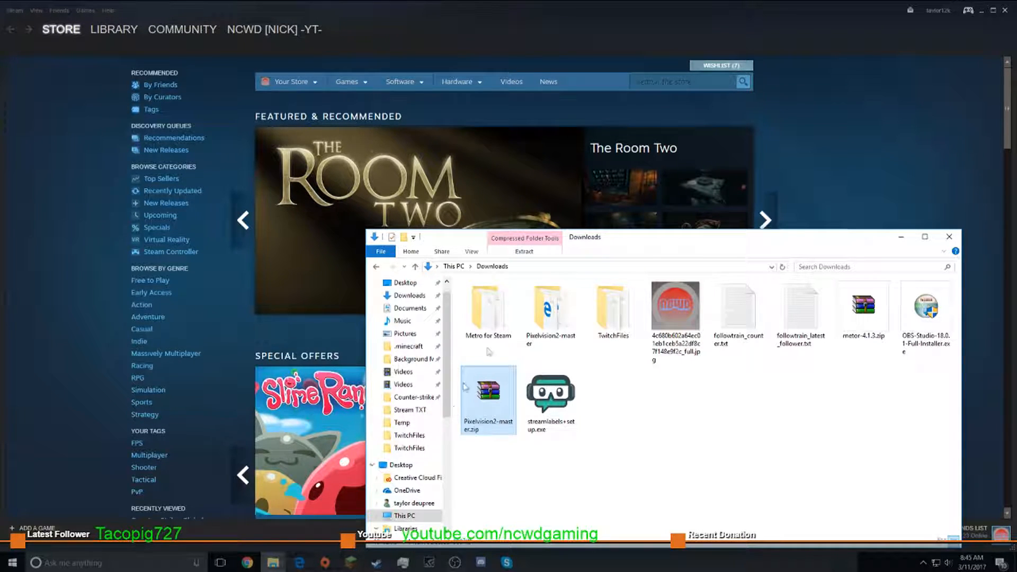
{"action": "double_click", "coordinate": [488, 311]}
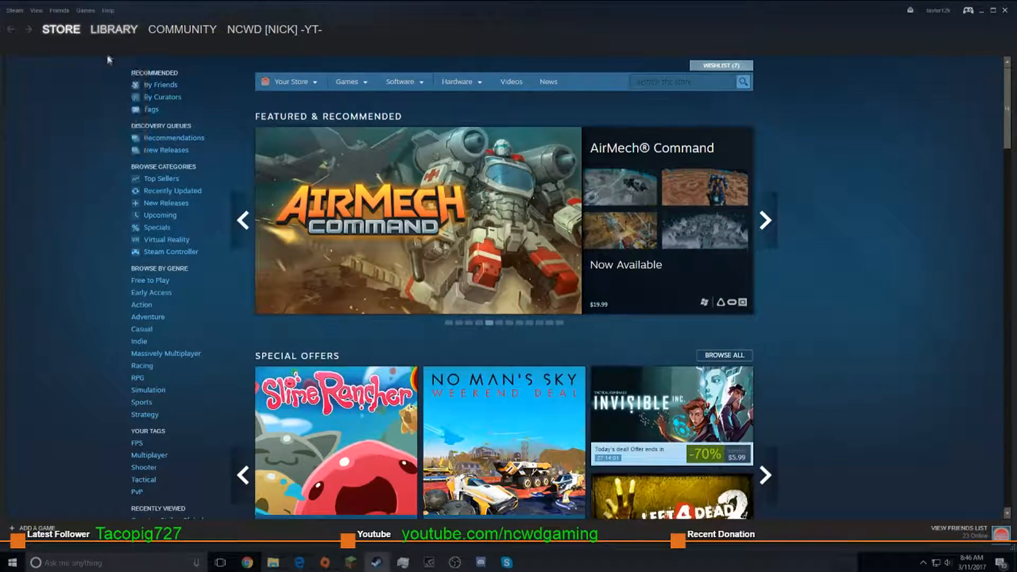
Step: From the Steam library's local files, navigate up to Programs and into the skins folder
{"action": "left_click", "coordinate": [113, 29]}
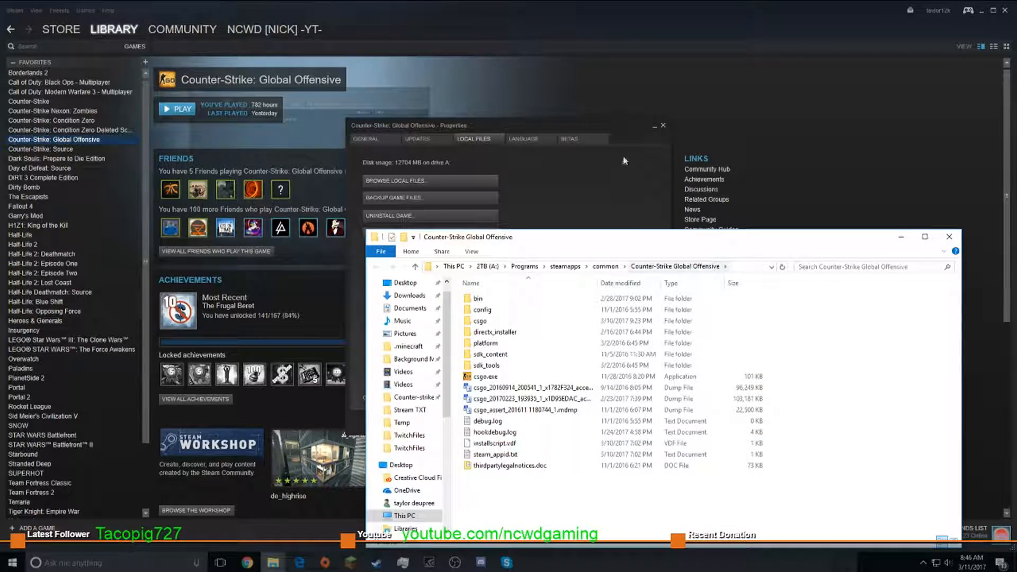
{"action": "left_click", "coordinate": [662, 125]}
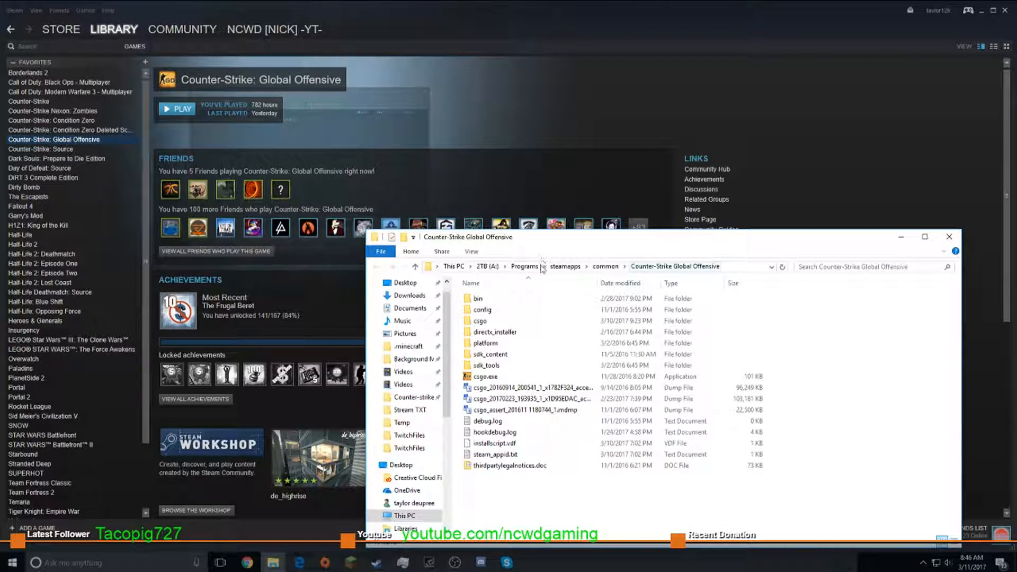
{"action": "mouse_move", "coordinate": [538, 272]}
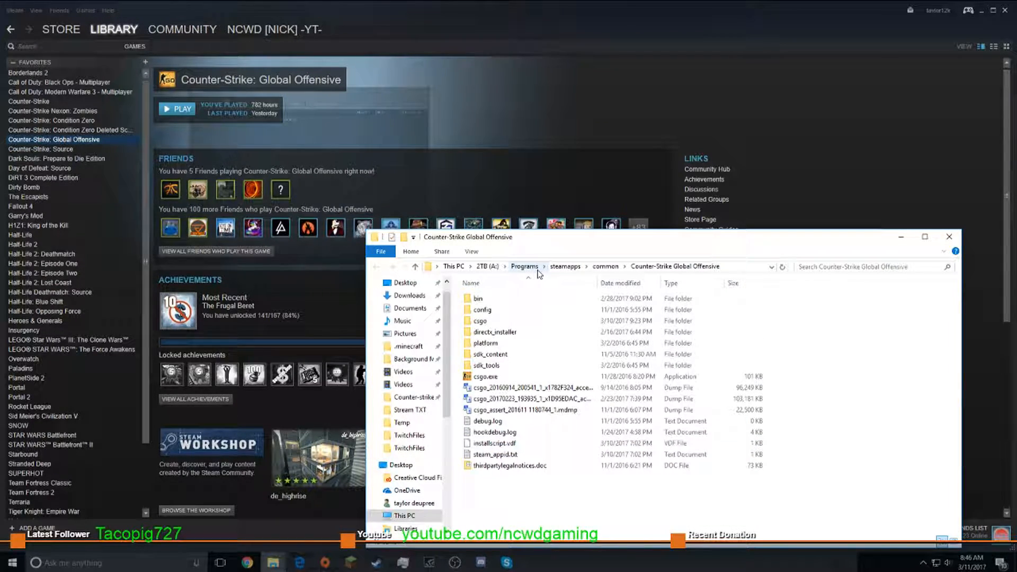
{"action": "left_click", "coordinate": [524, 266]}
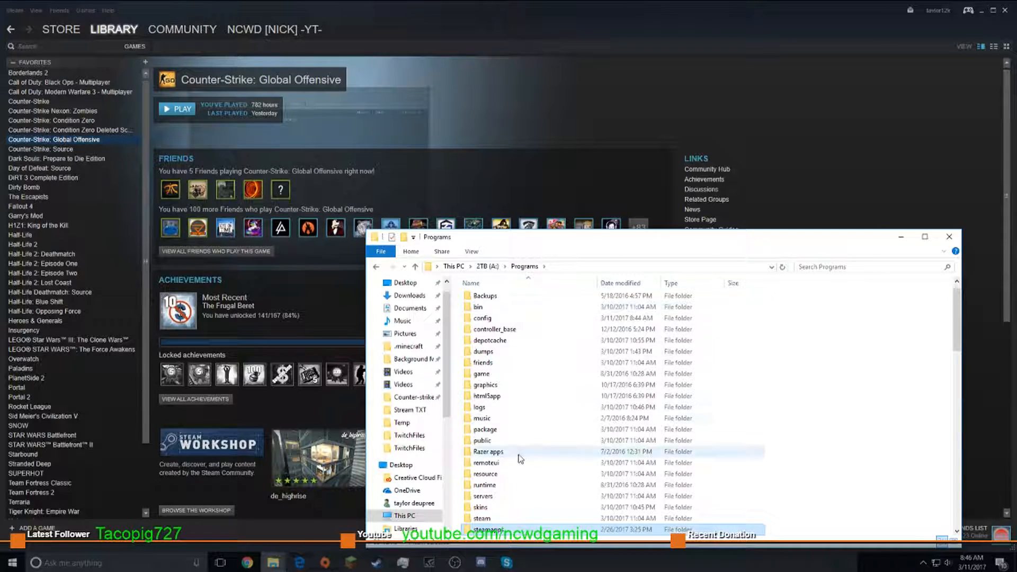
{"action": "double_click", "coordinate": [479, 506]}
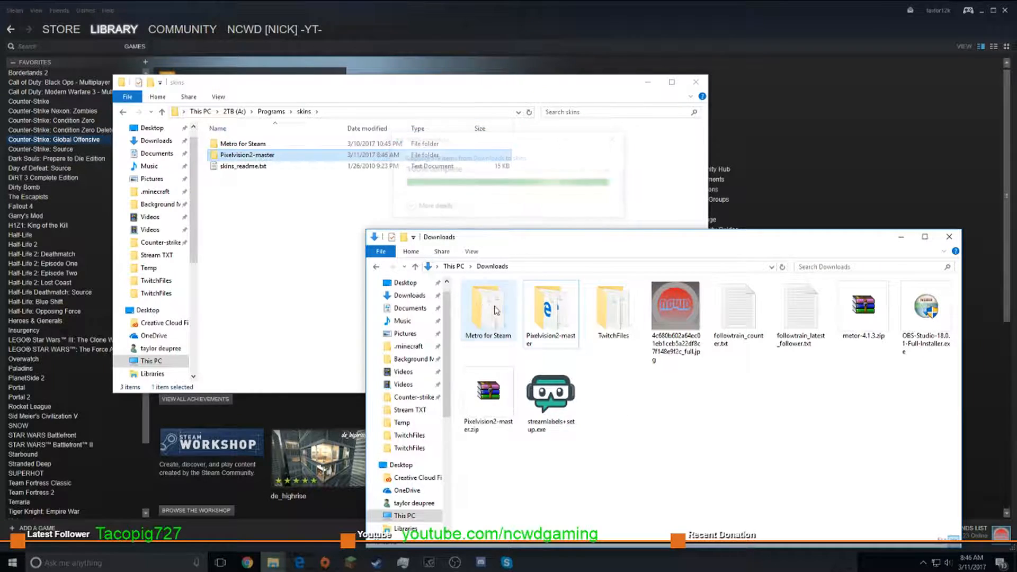
Step: Copy the Pixelvision2-master folder into Steam's skins folder beside Metro for Steam
{"action": "double_click", "coordinate": [488, 308]}
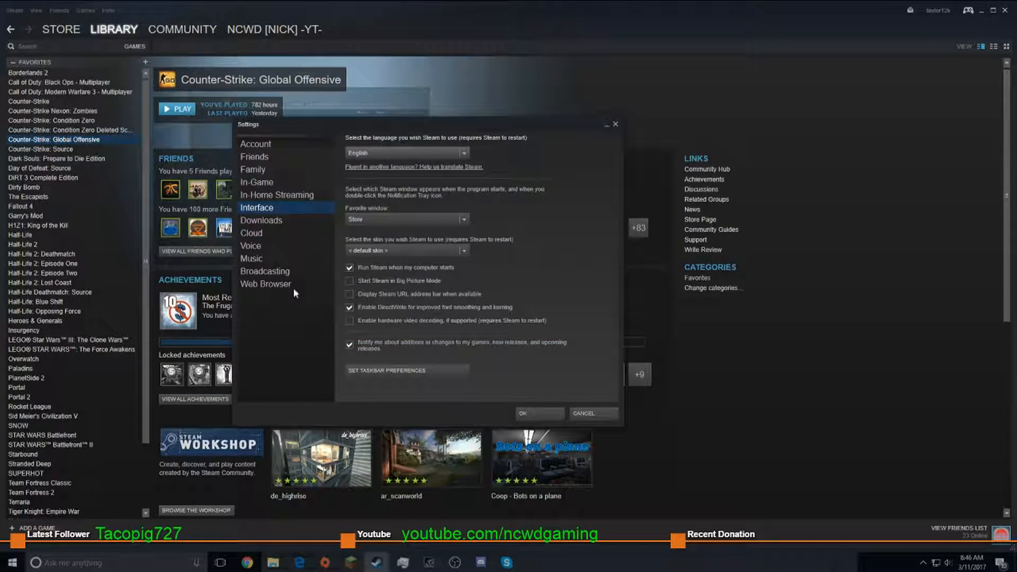
Step: Choose Pixelvision2-master from the skin dropdown in Steam's Interface settings
{"action": "left_click", "coordinate": [462, 250]}
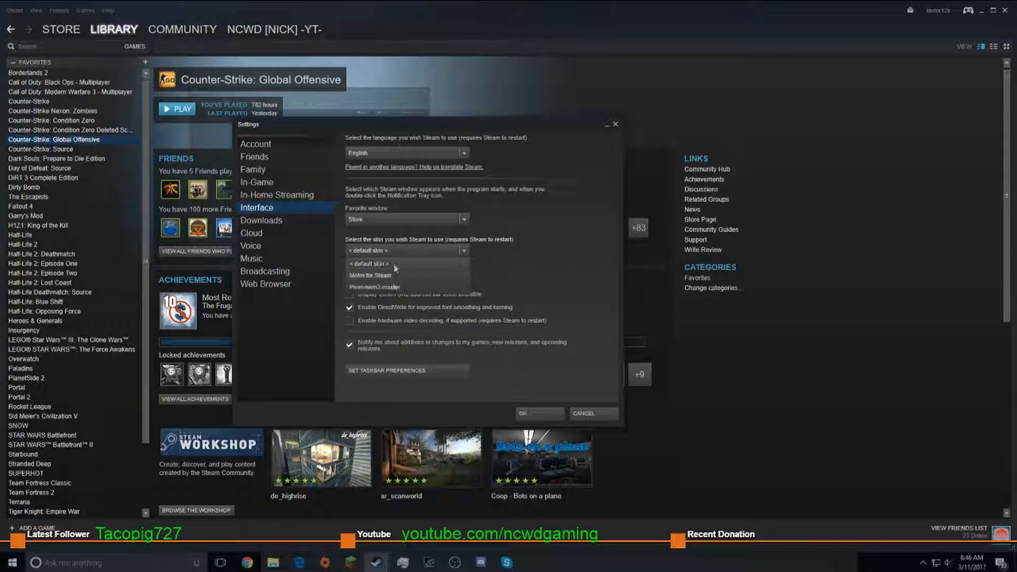
{"action": "left_click", "coordinate": [376, 286]}
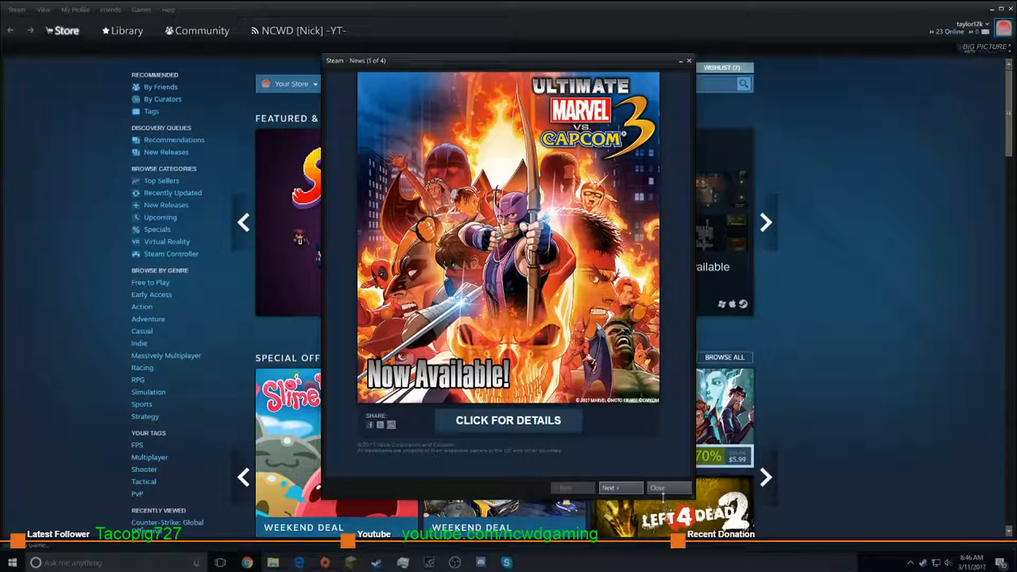
Step: Dismiss the Steam News popup and close the Friends list in the restarted client
{"action": "left_click", "coordinate": [665, 488]}
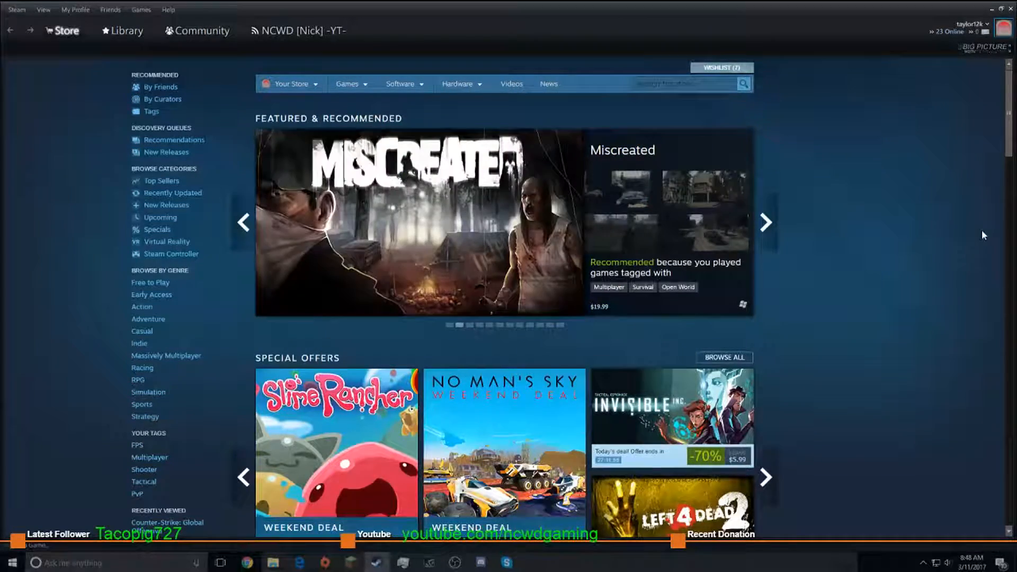
{"action": "left_click", "coordinate": [297, 31]}
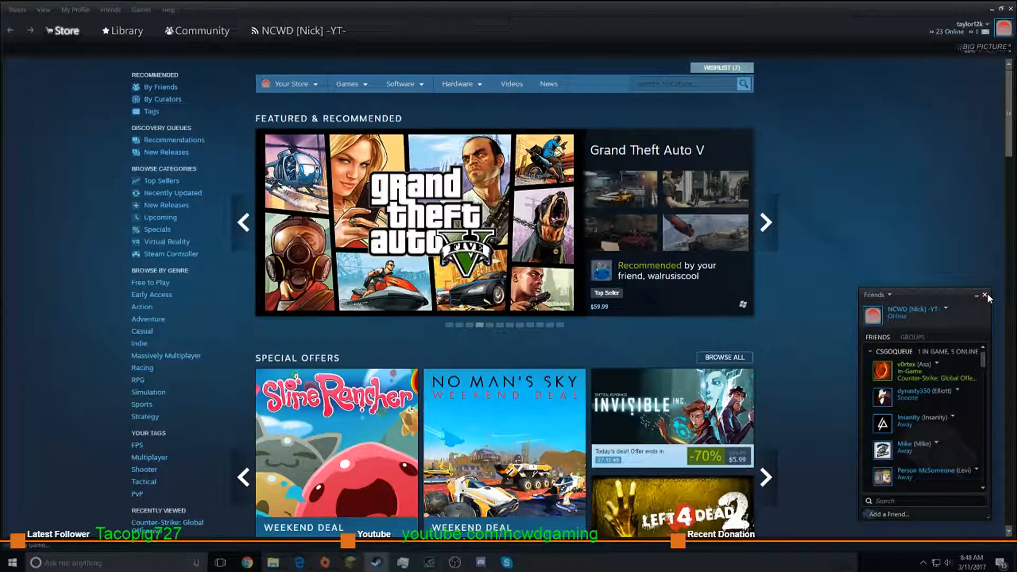
{"action": "left_click", "coordinate": [350, 84]}
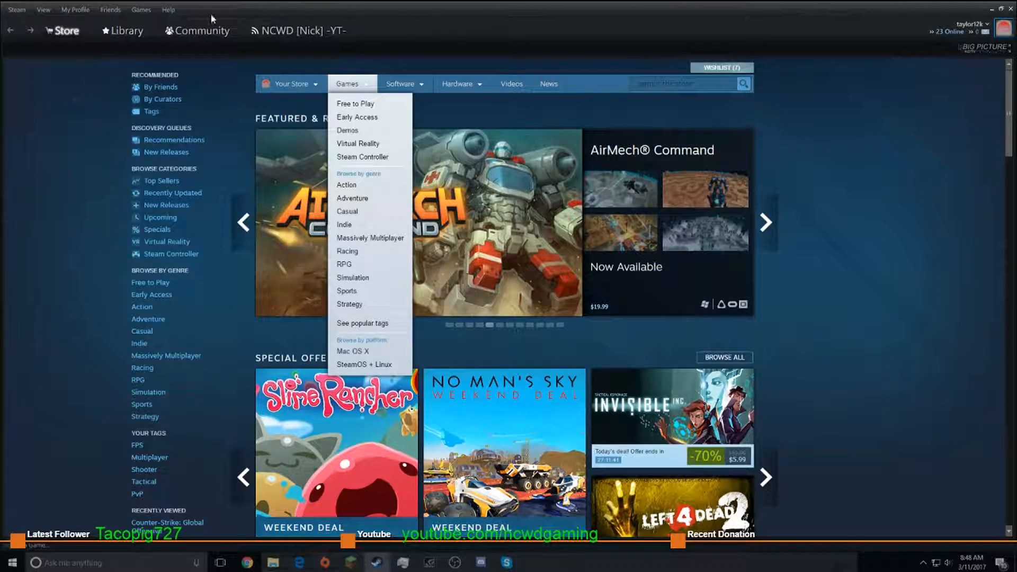
{"action": "mouse_move", "coordinate": [37, 31]}
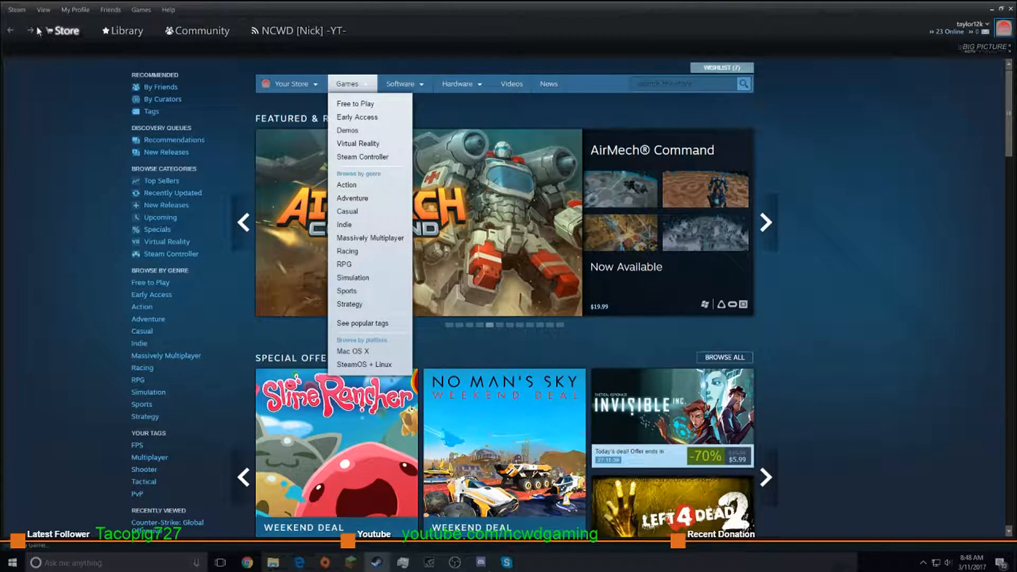
{"action": "left_click", "coordinate": [43, 9]}
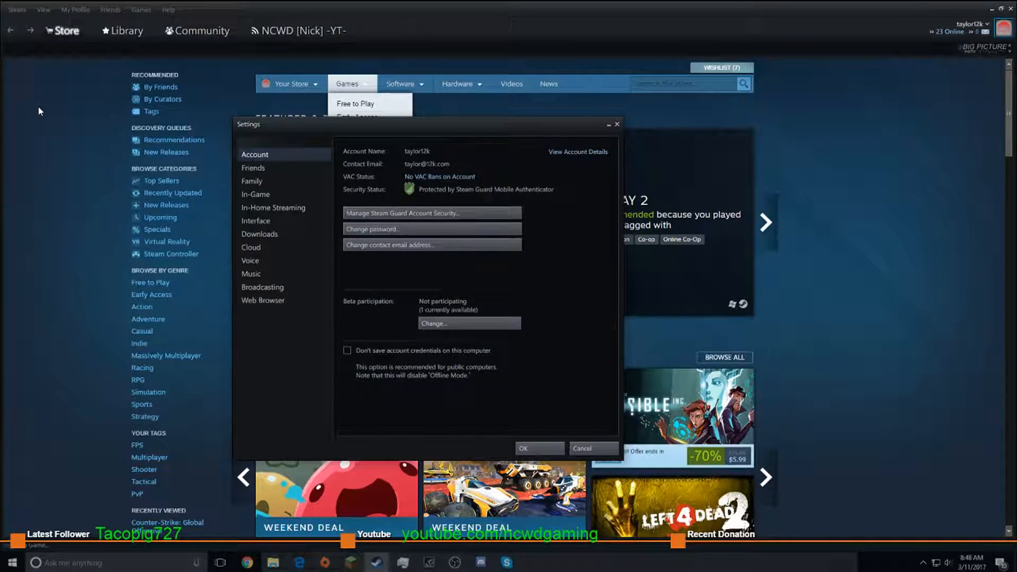
Step: Confirm Pixelvision2-master in Interface settings, then close Steam and the Downloads window
{"action": "left_click", "coordinate": [256, 220]}
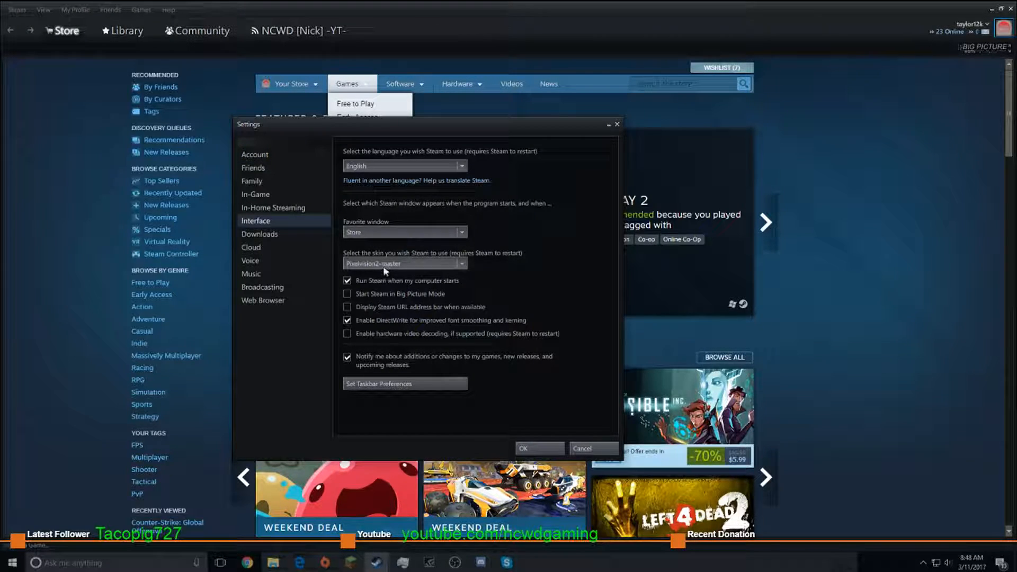
{"action": "left_click", "coordinate": [404, 262]}
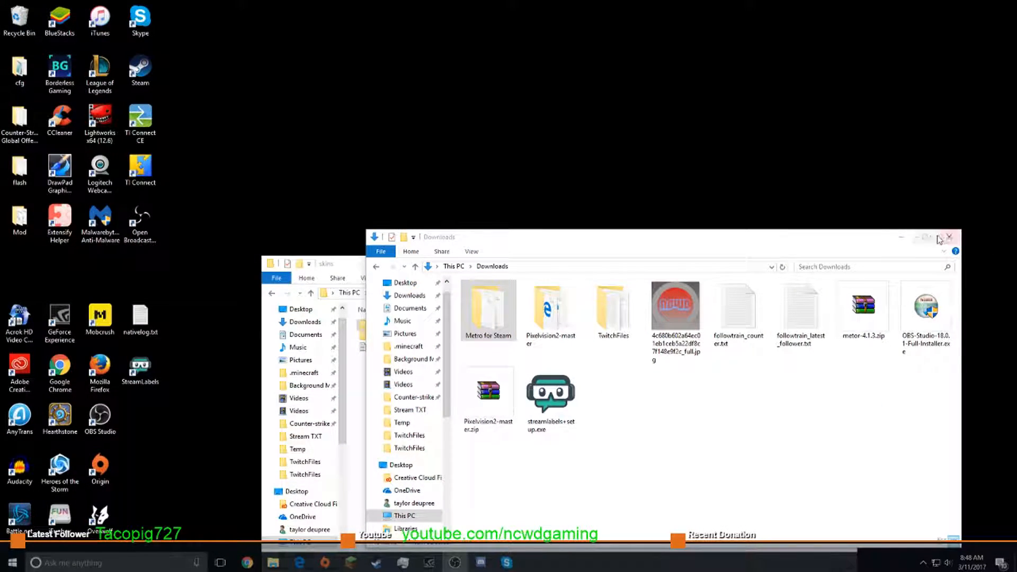
{"action": "left_click", "coordinate": [947, 238]}
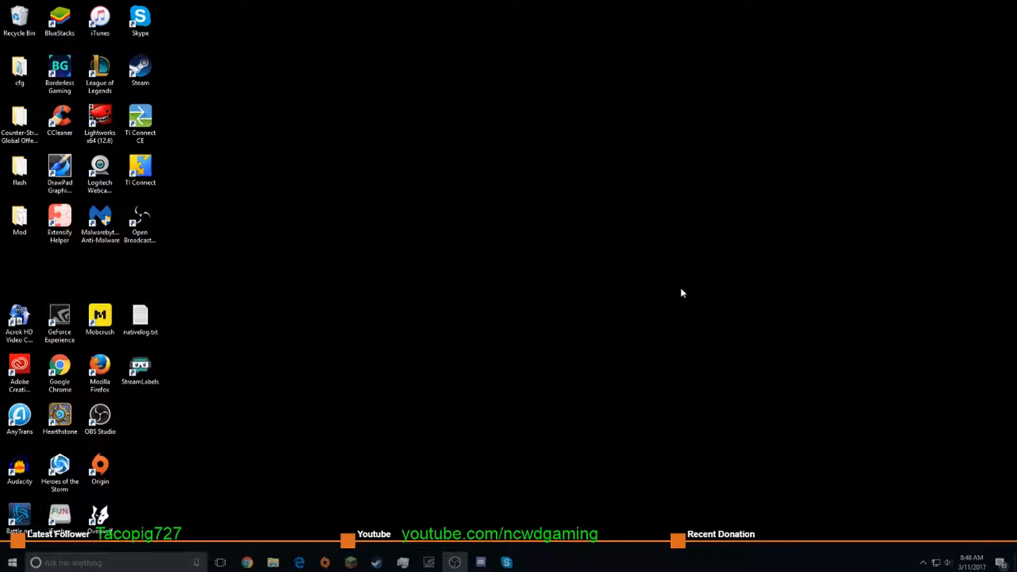